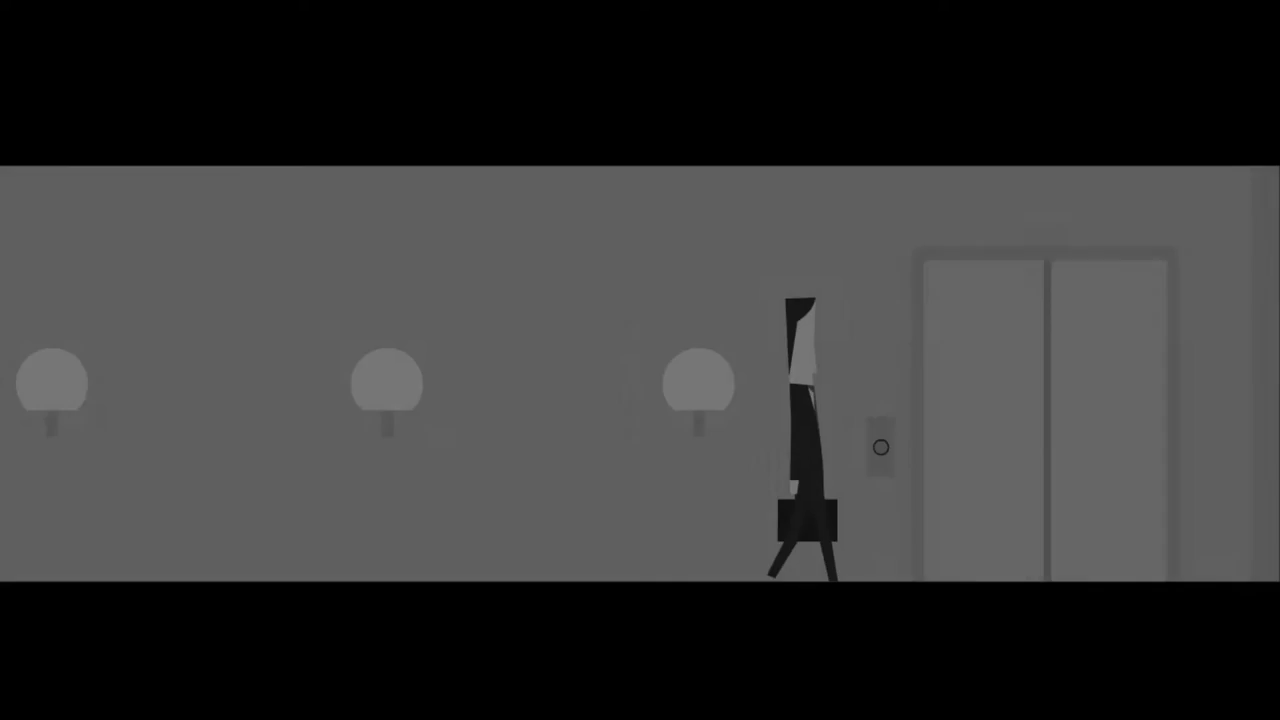
Step: Walk the office worker right along the grey hallway, call the elevator and step inside
{"action": "left_click", "coordinate": [880, 446]}
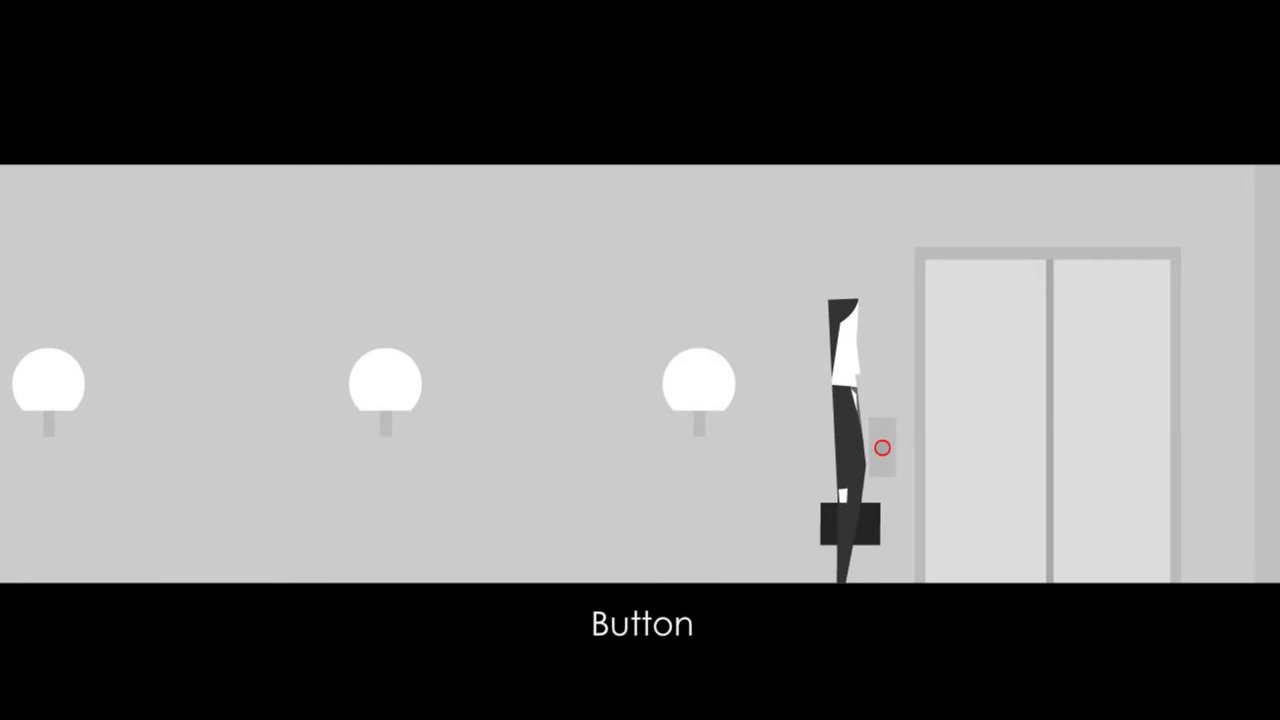
{"action": "left_click", "coordinate": [882, 446]}
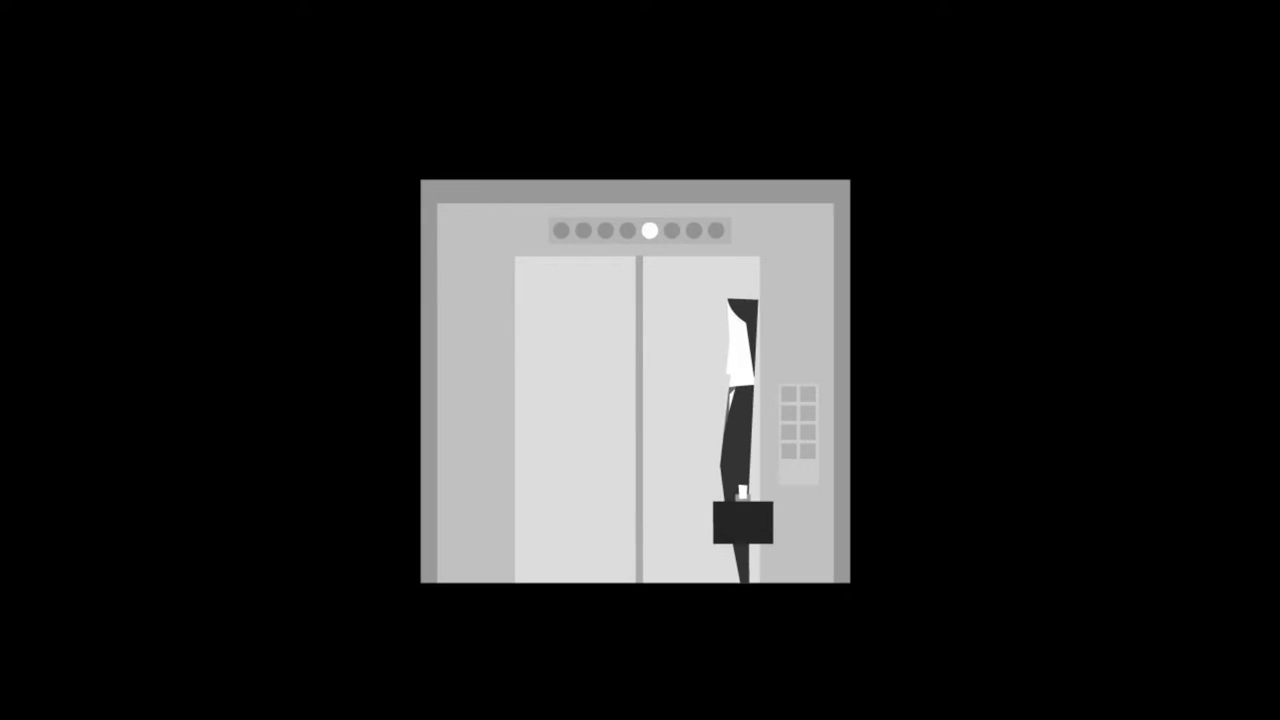